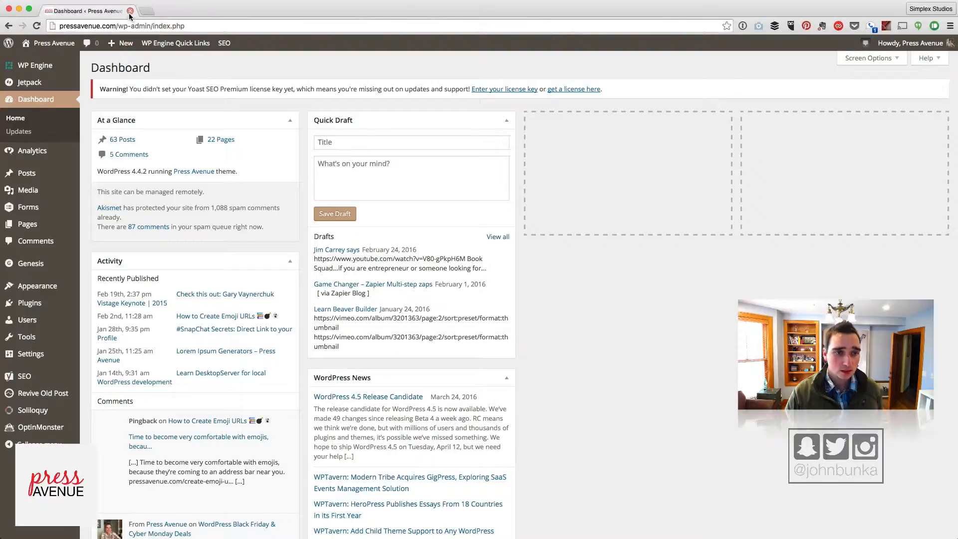
pyautogui.moveTo(35, 241)
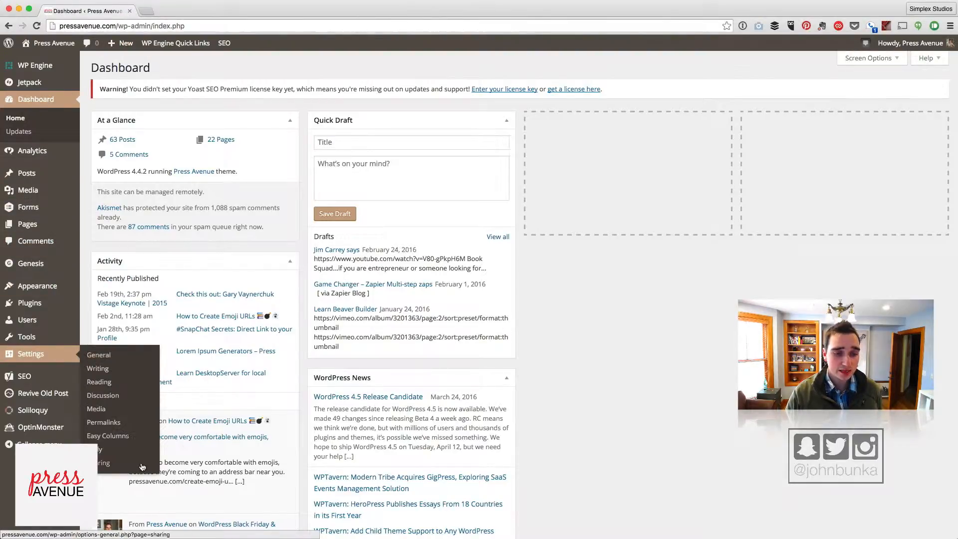
# Step: Go to Settings > Sharing to see the Publicize social connections
pyautogui.click(103, 448)
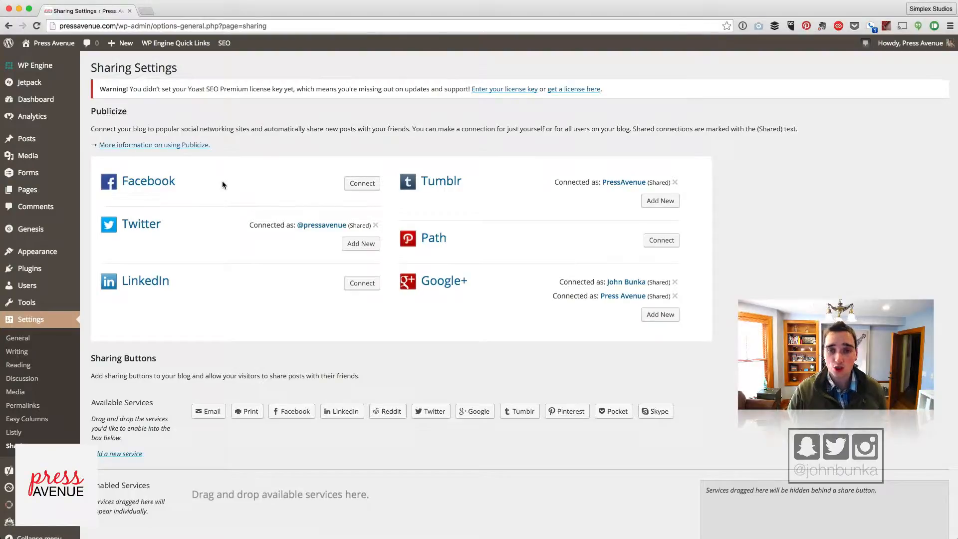
pyautogui.moveTo(362, 183)
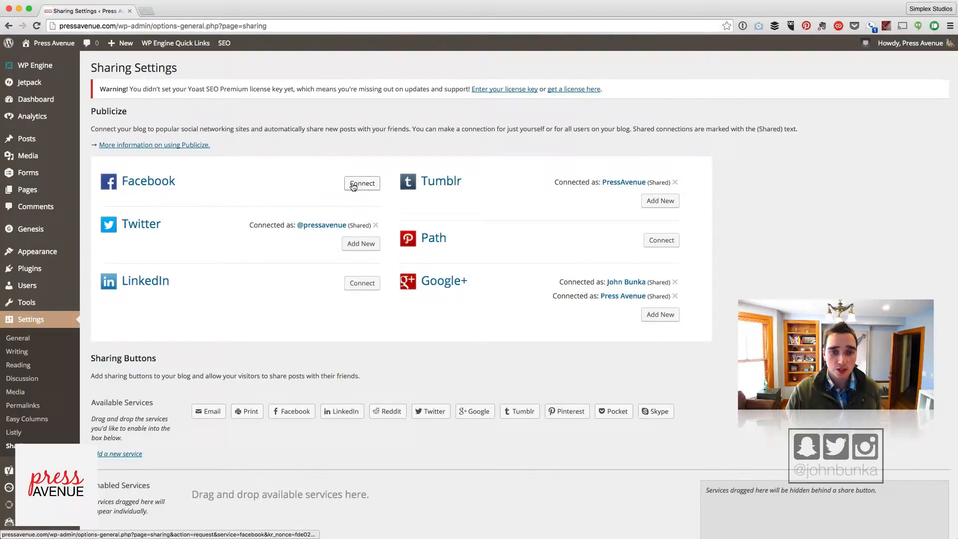
# Step: Connect Facebook to Publicize and authorize the Facebook app
pyautogui.click(362, 184)
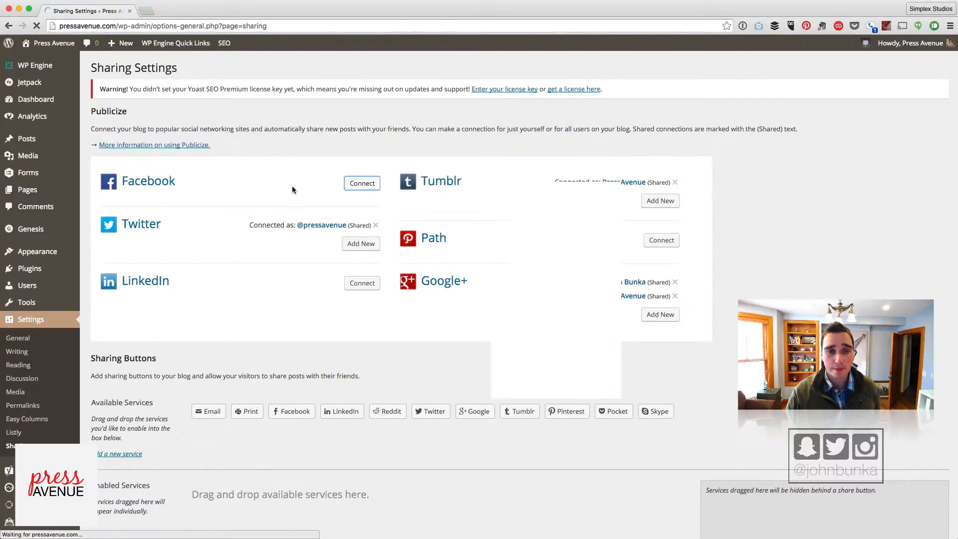
pyautogui.click(362, 183)
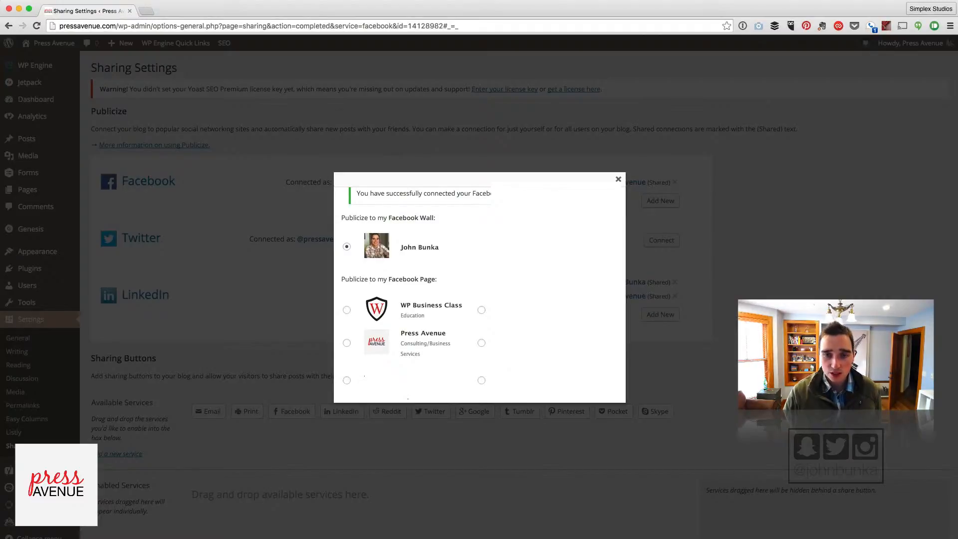
# Step: Publicize to the Press Avenue page, made available to all users, and confirm the connection
pyautogui.doubleClick(481, 193)
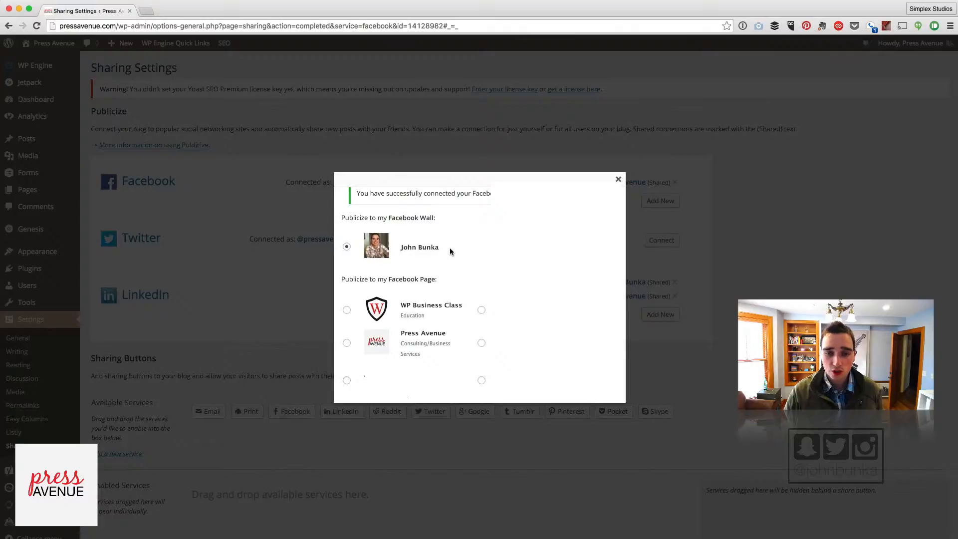
pyautogui.click(347, 342)
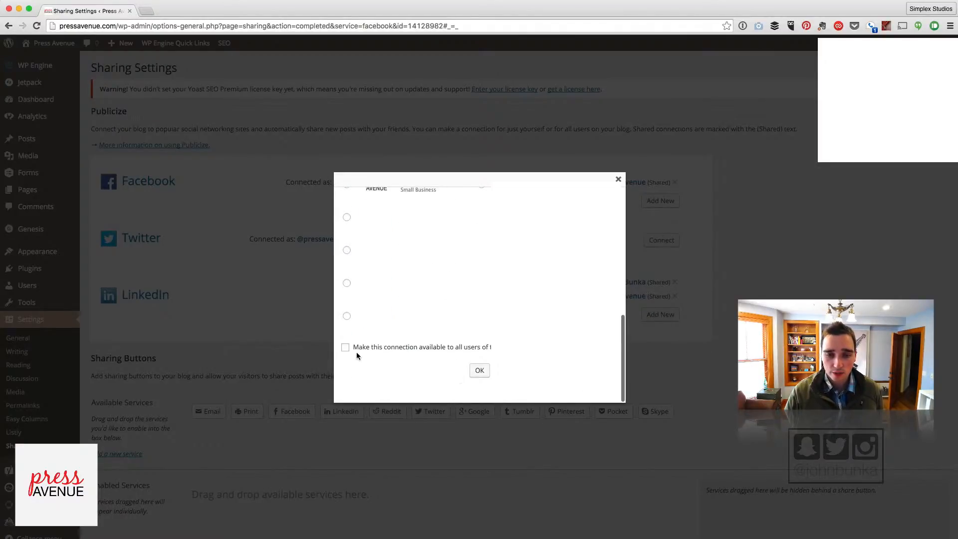
pyautogui.click(346, 347)
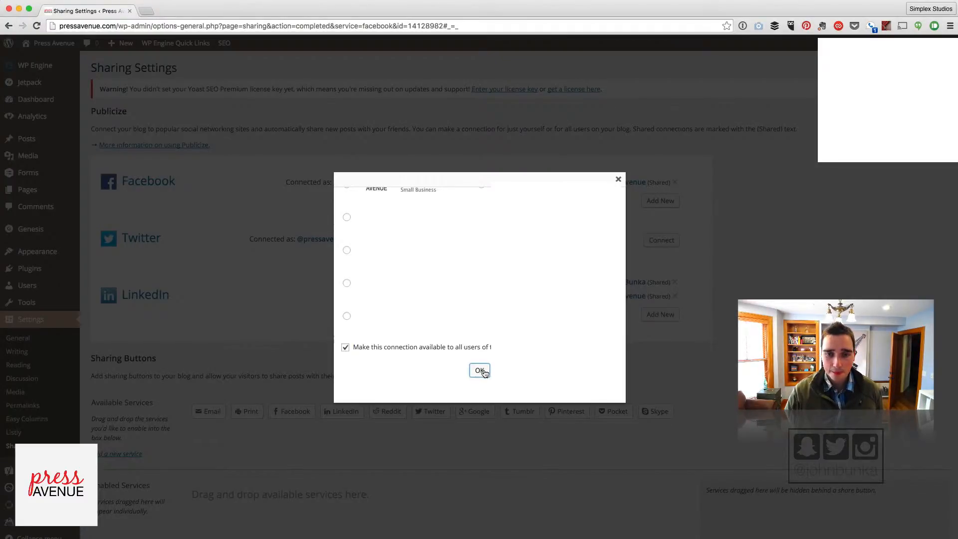
pyautogui.click(480, 371)
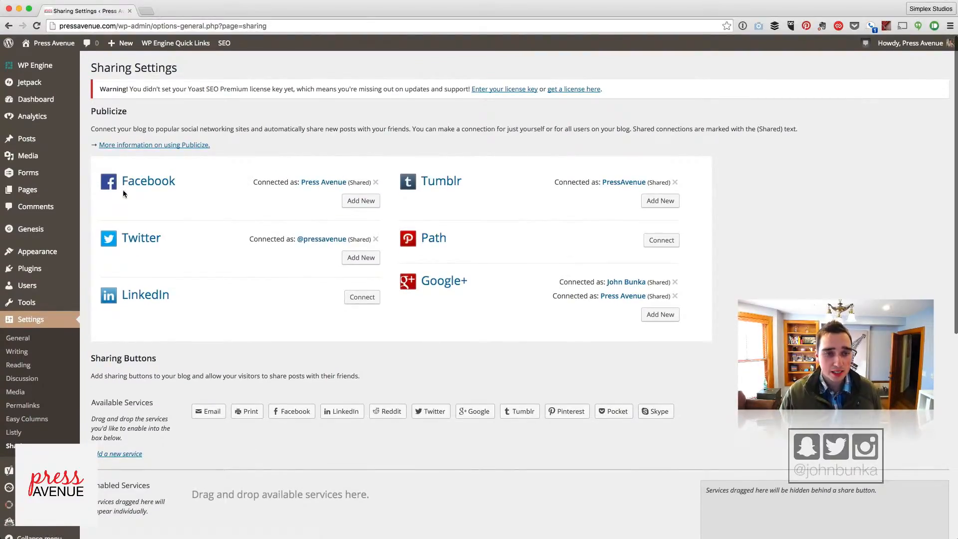
# Step: Connect LinkedIn, filling the saved login and allowing WordPress access to the account
pyautogui.click(362, 297)
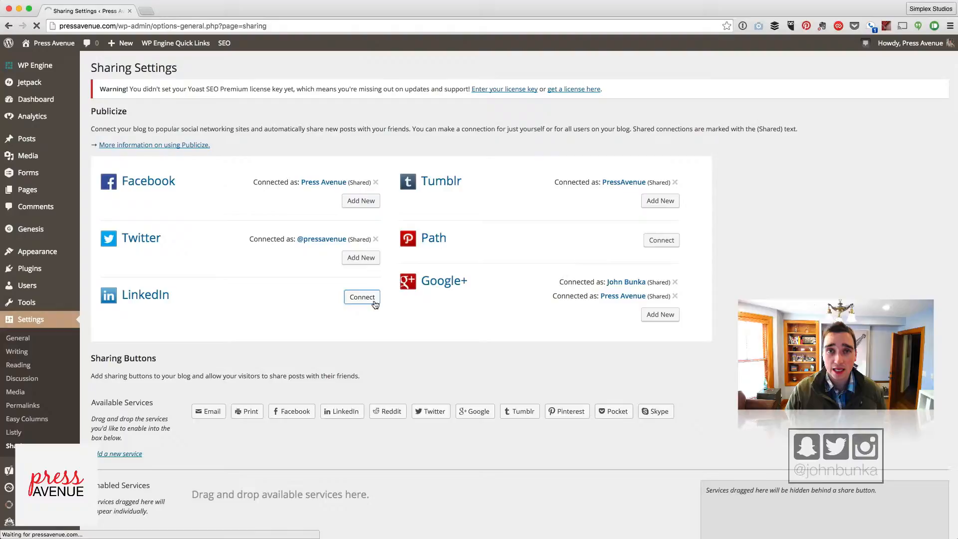
pyautogui.click(362, 298)
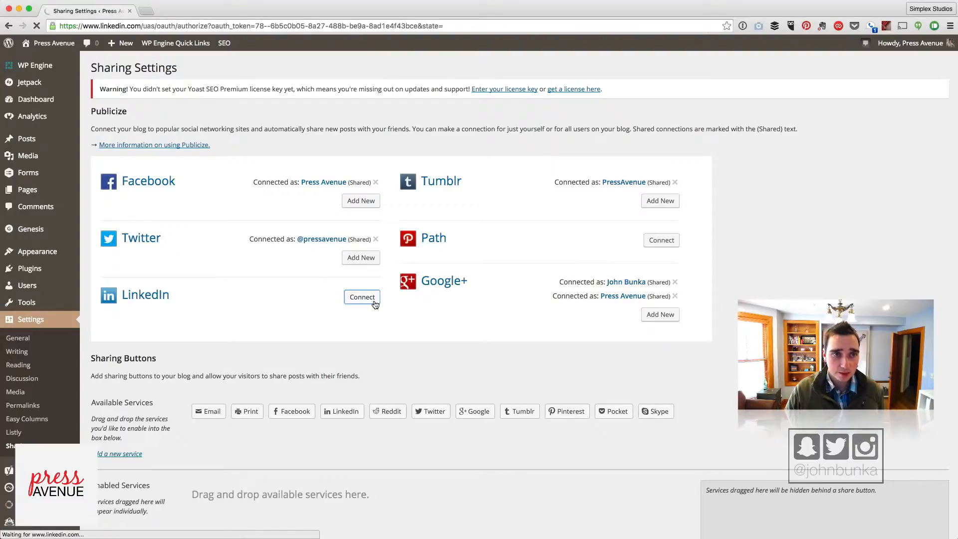
pyautogui.rightClick(526, 224)
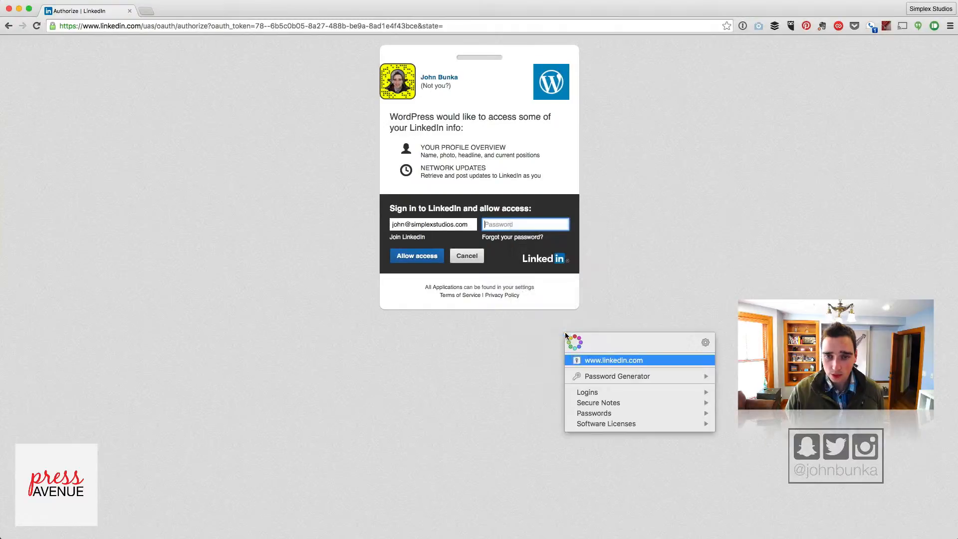
pyautogui.click(613, 360)
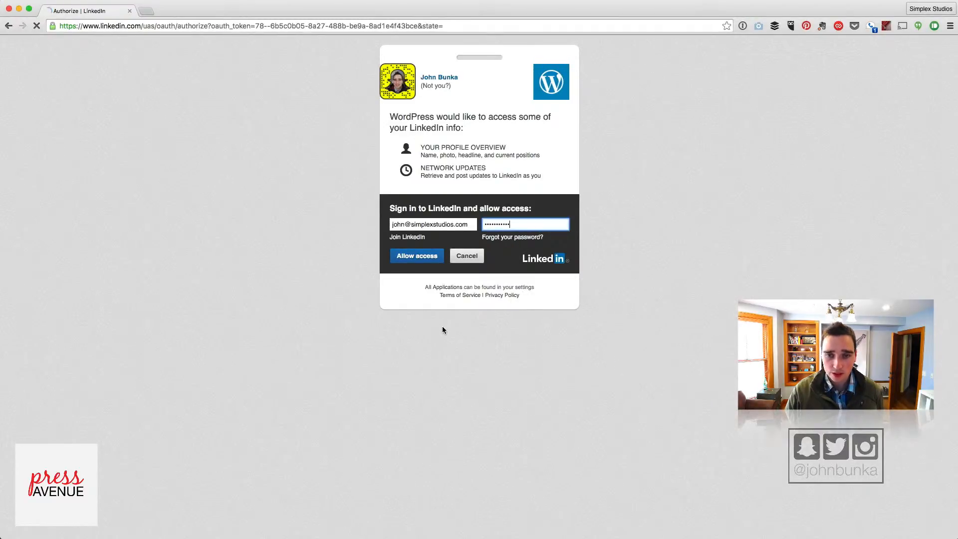
pyautogui.click(416, 256)
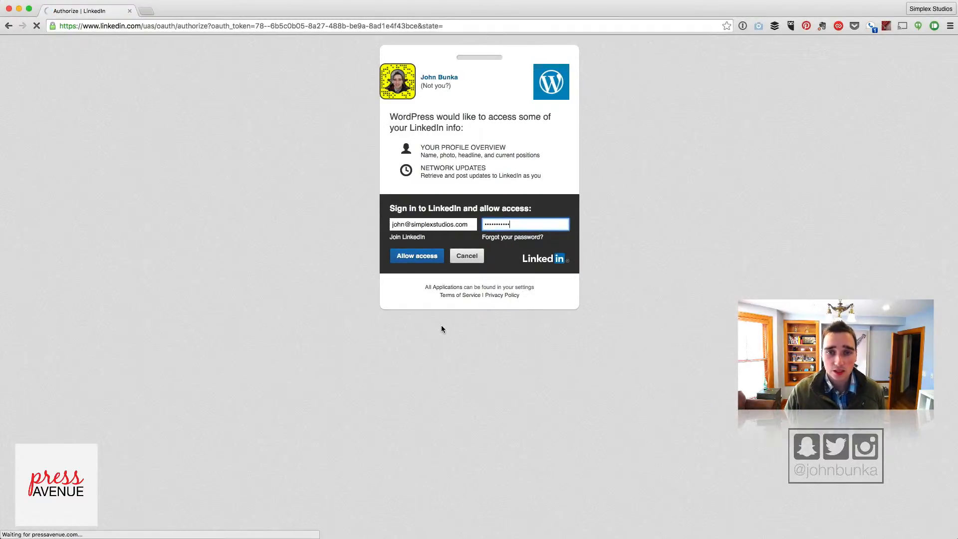
pyautogui.click(416, 255)
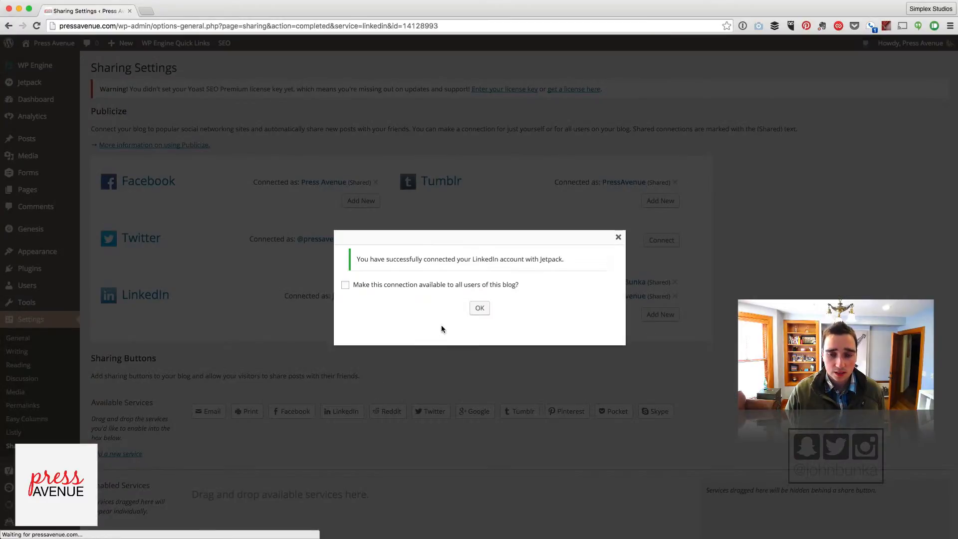
# Step: Make the LinkedIn connection available to all users, confirm it and save the sharing settings
pyautogui.click(345, 285)
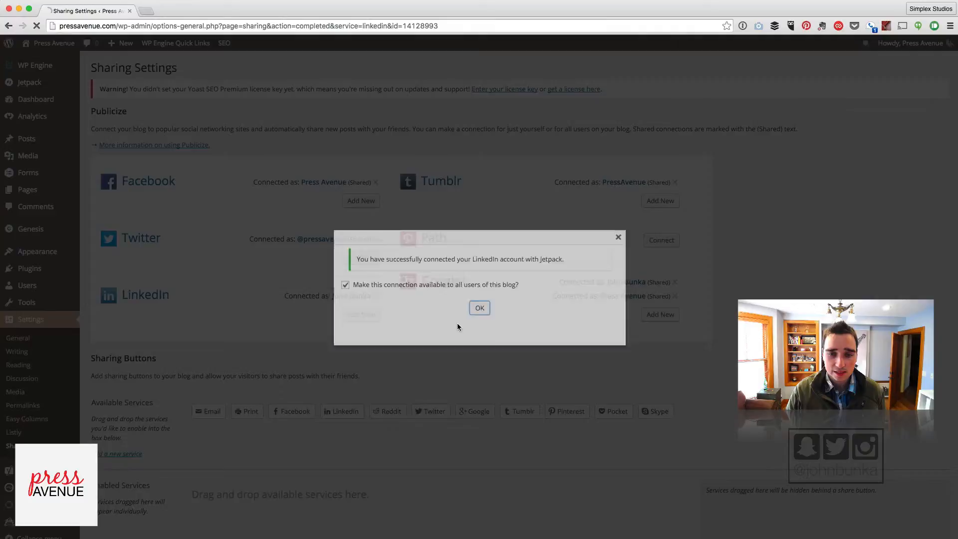
pyautogui.click(479, 307)
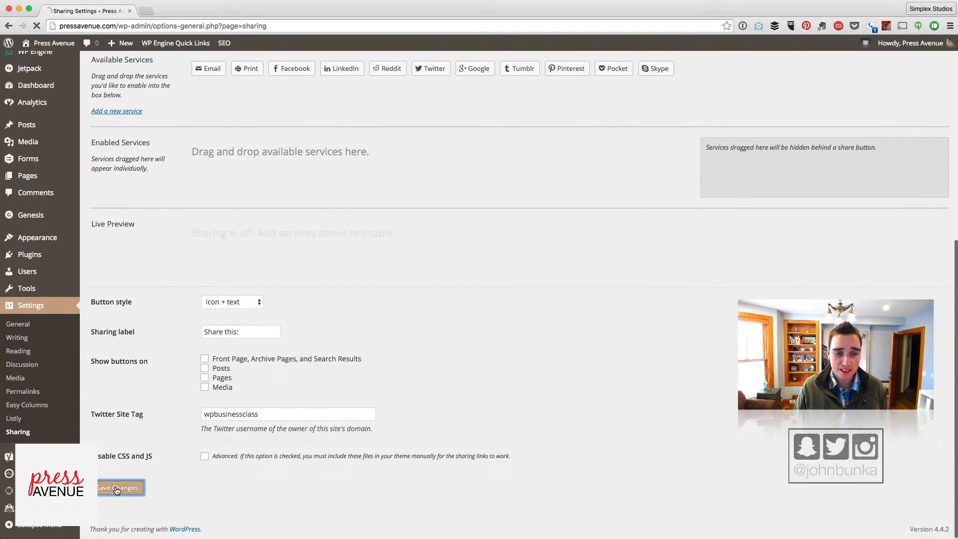
pyautogui.click(119, 488)
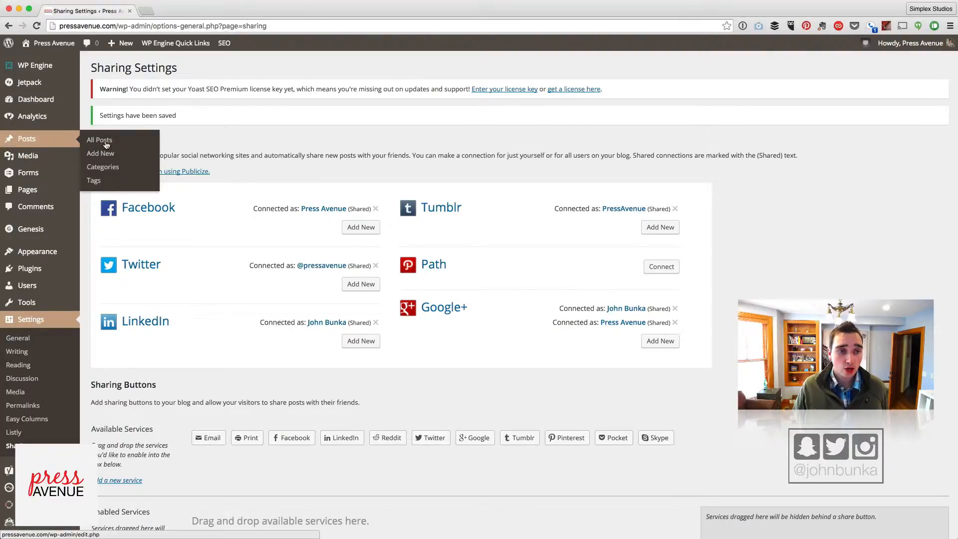
pyautogui.click(100, 153)
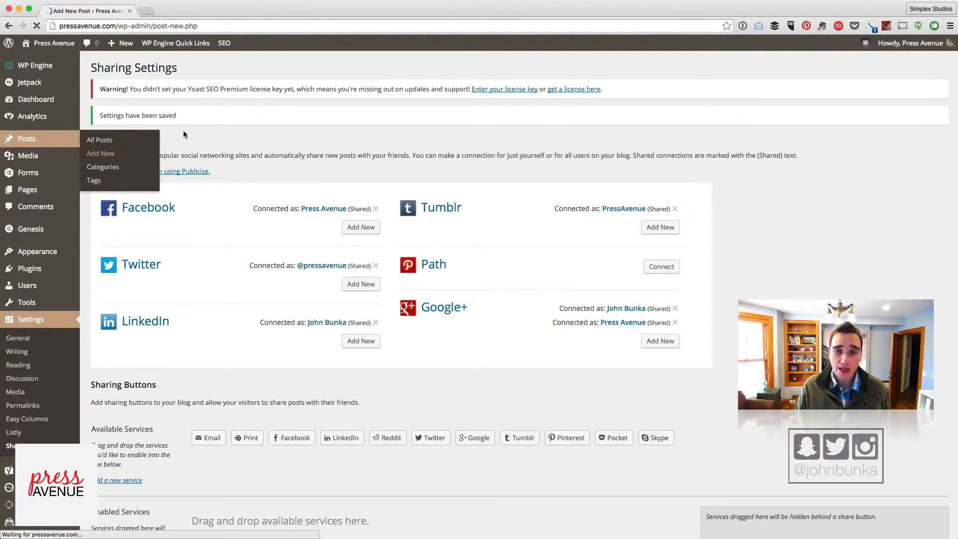
# Step: Load the Add New Post editor and review the Publicize accounts in the Publish box
pyautogui.click(100, 153)
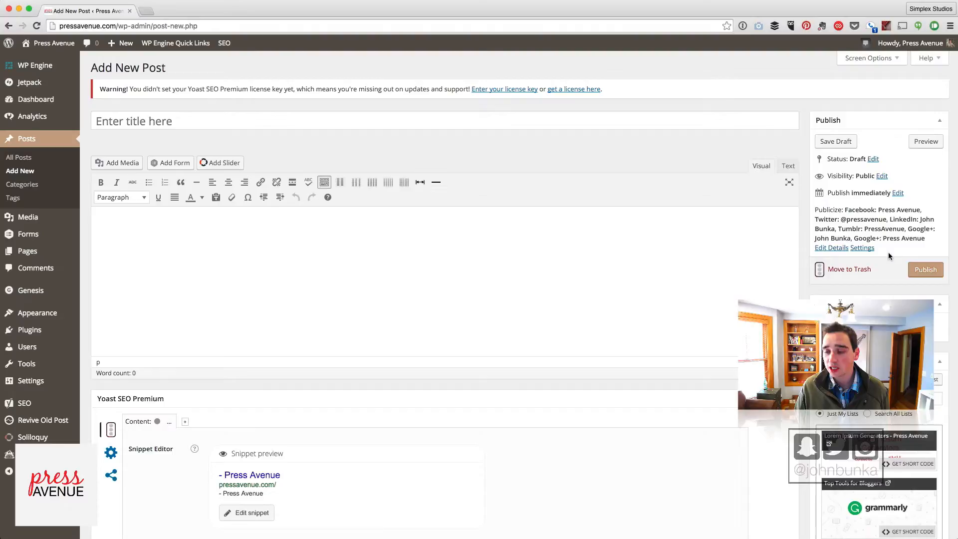
pyautogui.doubleClick(884, 210)
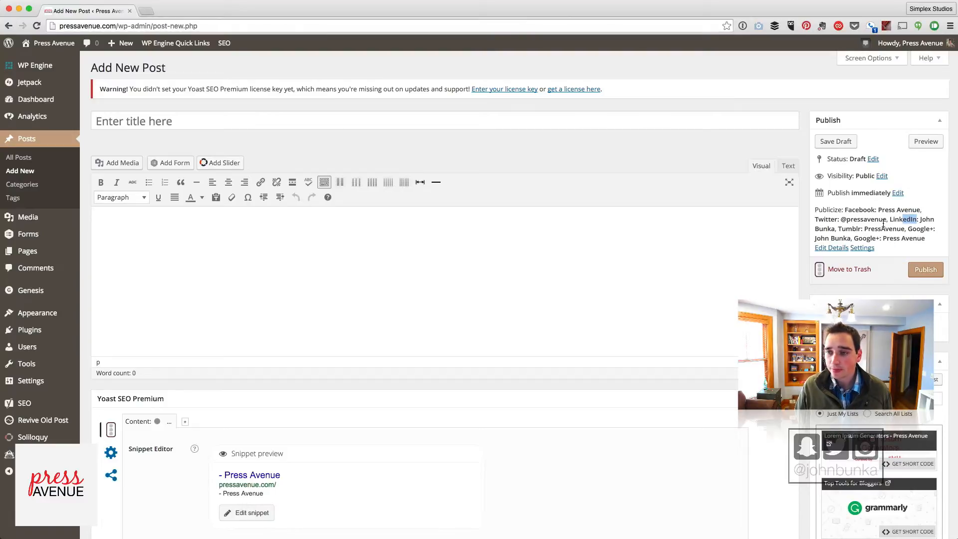
# Step: Set the publish date to September so the post is scheduled for Sep 29, 2016 @ 11:35
pyautogui.click(897, 192)
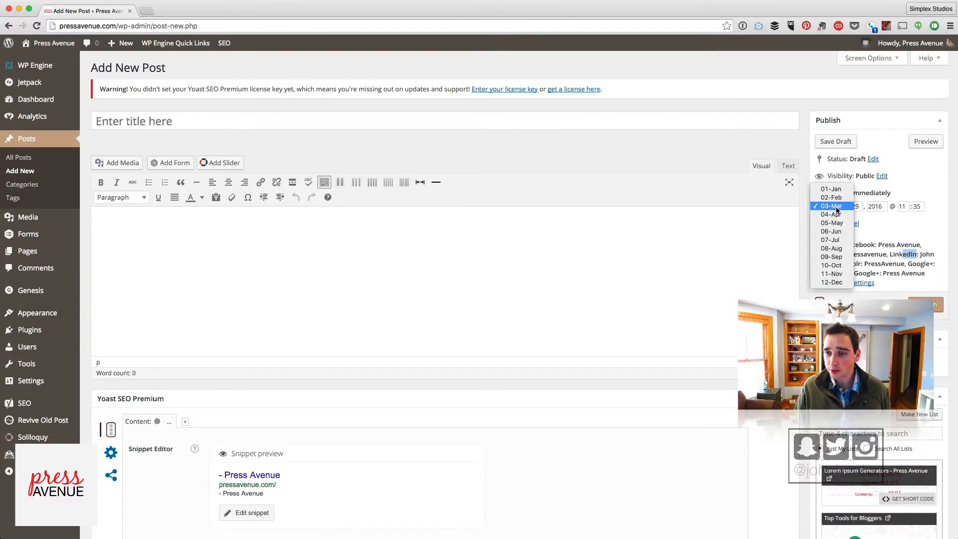
pyautogui.click(832, 249)
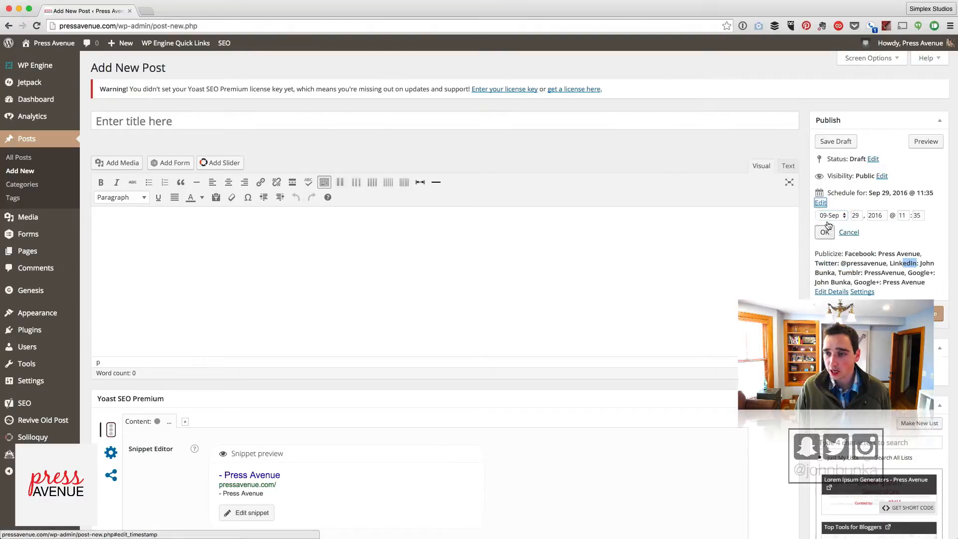
pyautogui.click(826, 231)
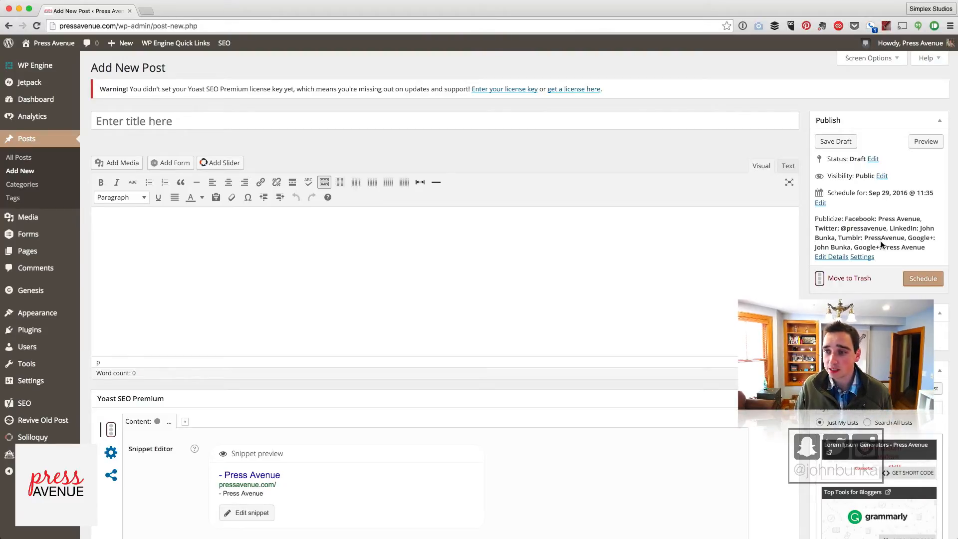
pyautogui.moveTo(880, 217)
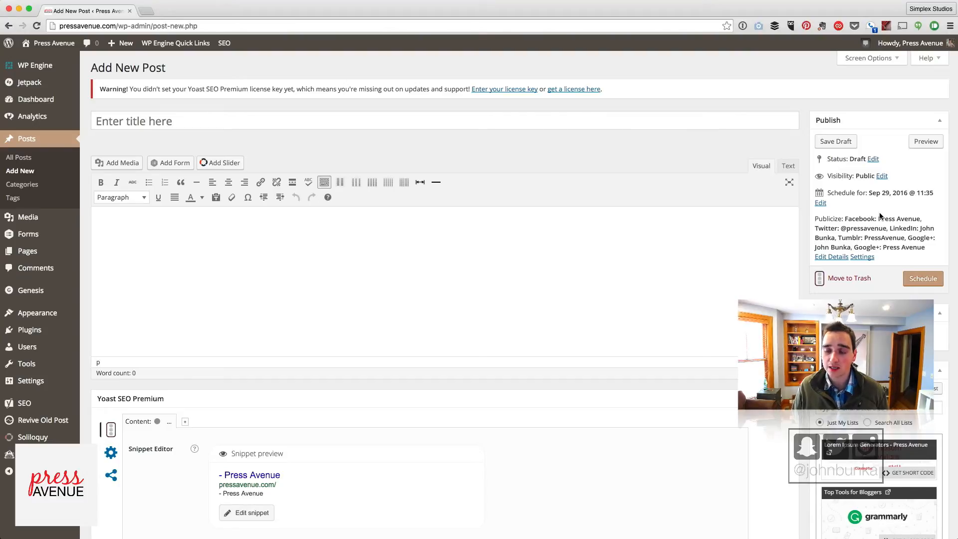